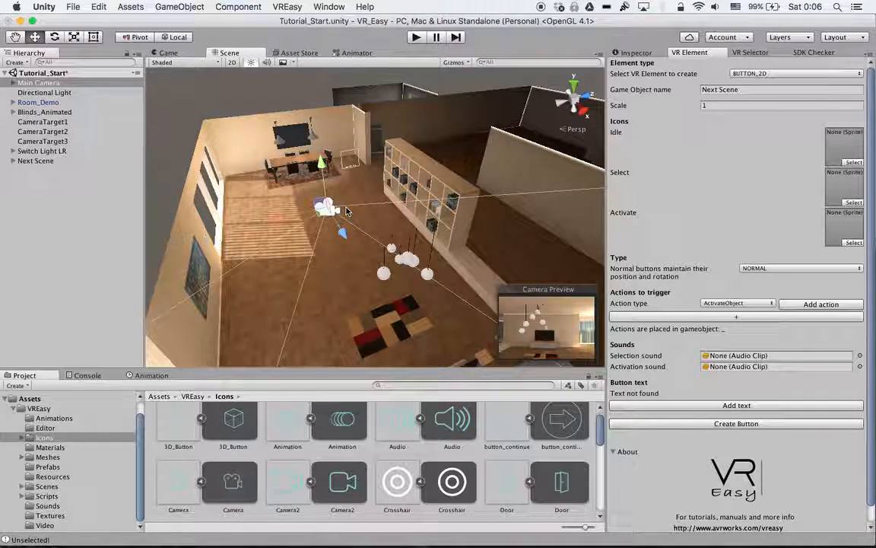
{"action": "mouse_move", "coordinate": [593, 222]}
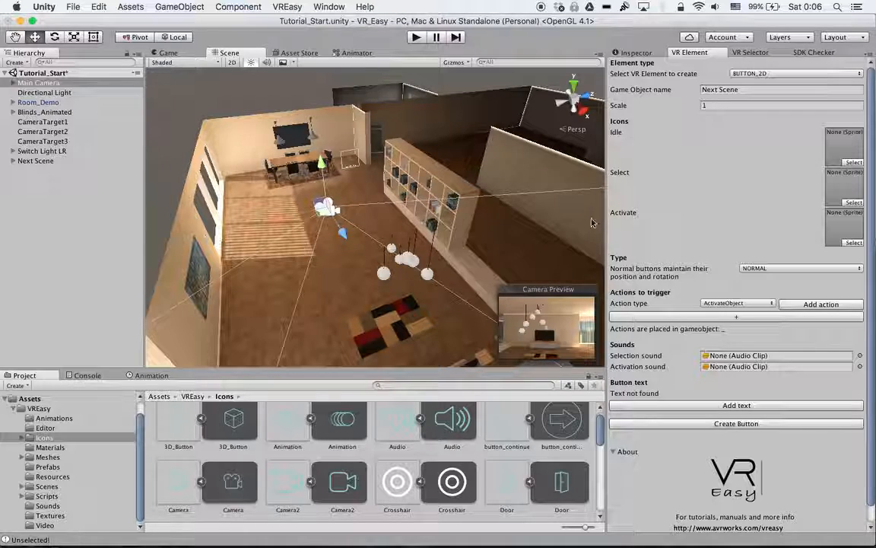
{"action": "mouse_move", "coordinate": [643, 298]}
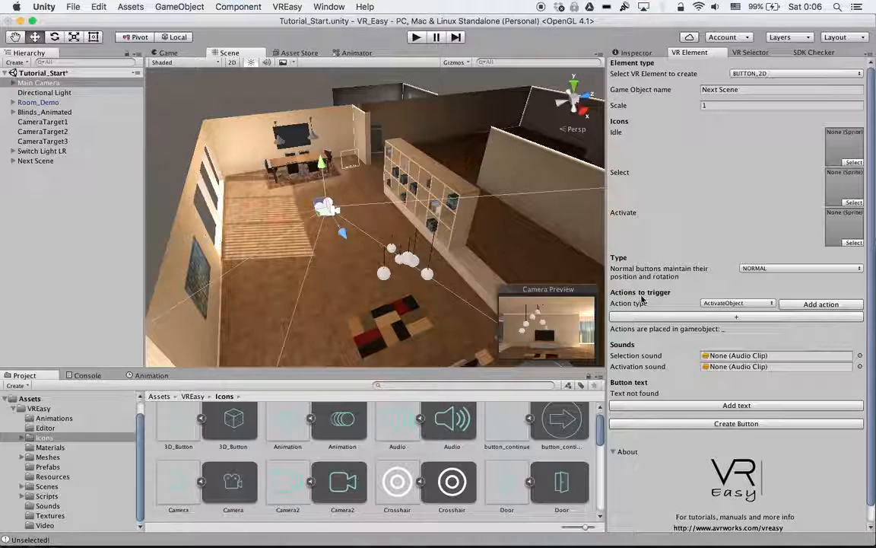
Change the new VR button's triggered action type from ActivateObject to MoveObject.
{"action": "left_click", "coordinate": [736, 303]}
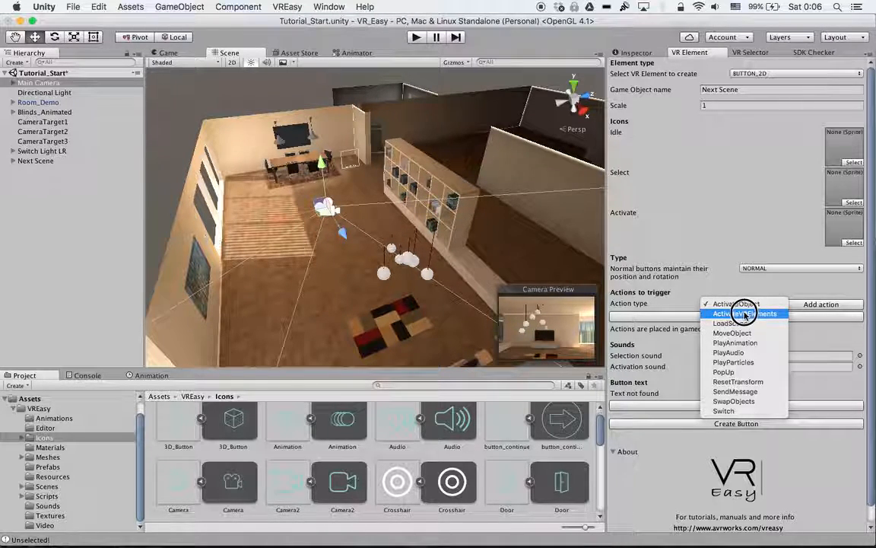
{"action": "mouse_move", "coordinate": [745, 323]}
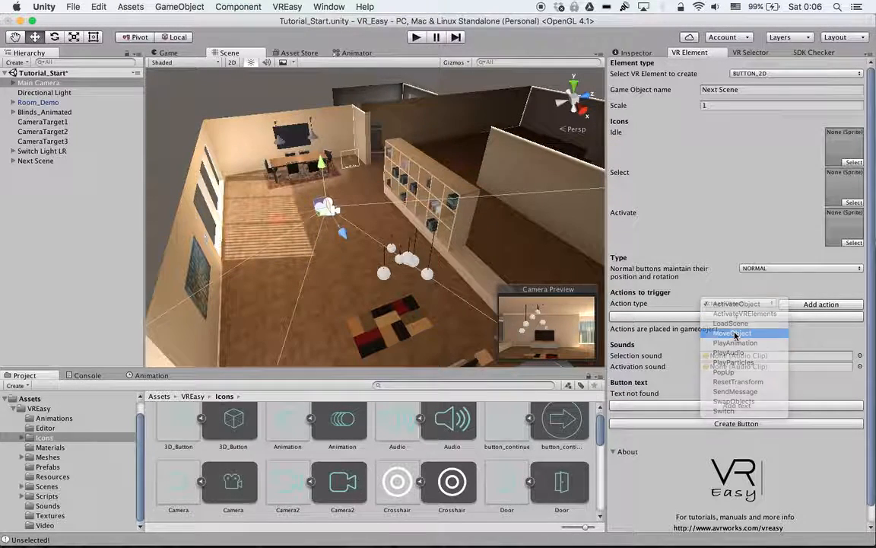
{"action": "left_click", "coordinate": [732, 333]}
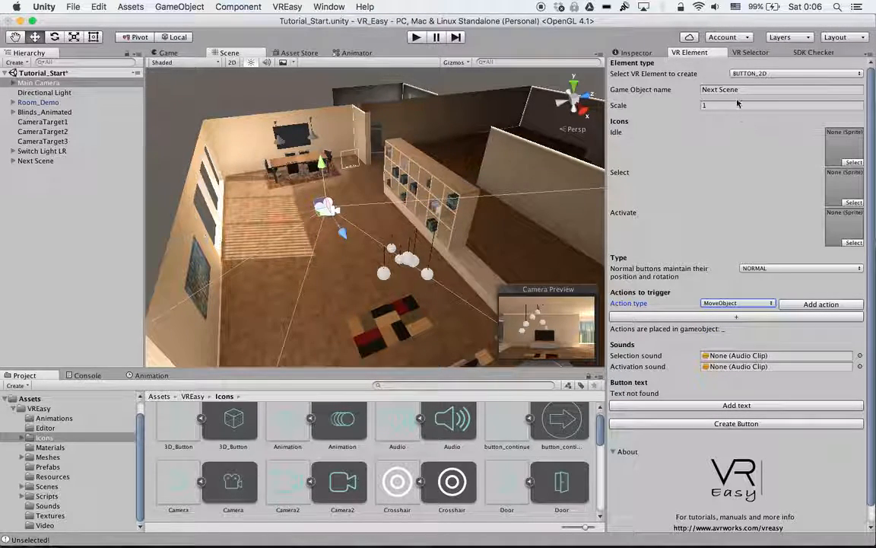
Rename the pending VR button from 'Next Scene' to 'Camera Switch'.
{"action": "left_click", "coordinate": [779, 88]}
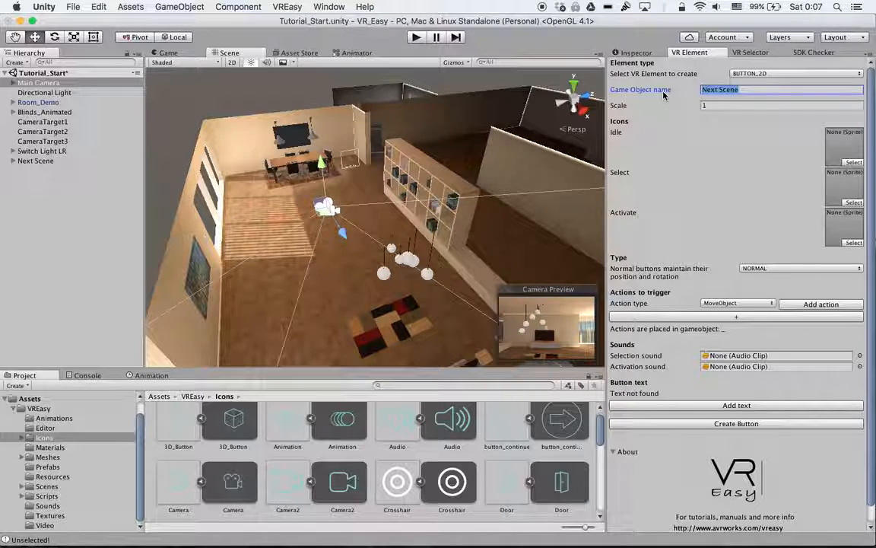
{"action": "type", "text": "Cmaer"}
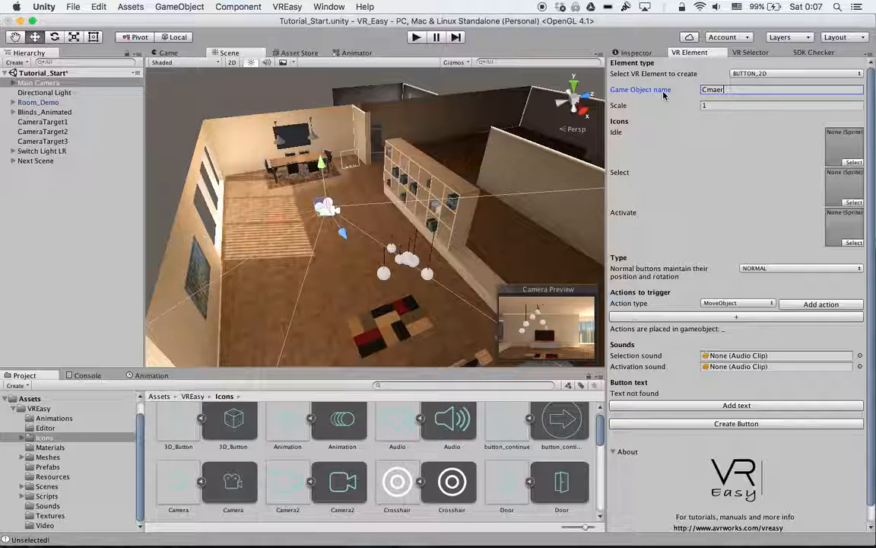
{"action": "type", "text": "Camer"}
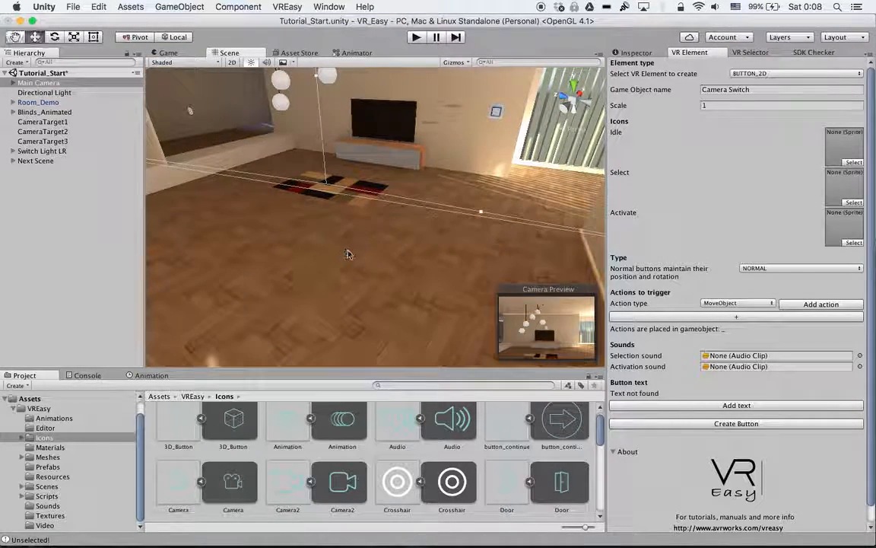
Add the MoveObject action, enter the label 'Camera Switch', and create the button.
{"action": "scroll", "scroll_direction": "down", "scroll_amount": 3}
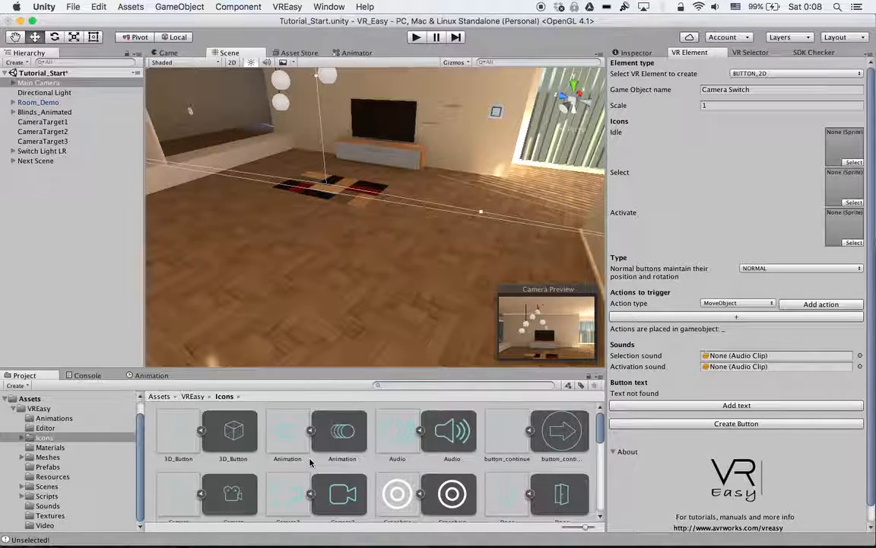
{"action": "mouse_move", "coordinate": [308, 470]}
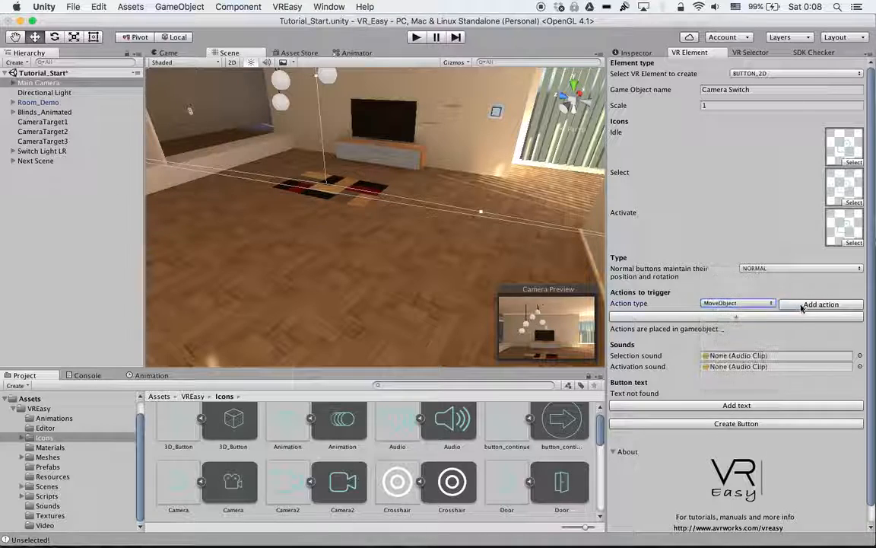
{"action": "left_click", "coordinate": [821, 305]}
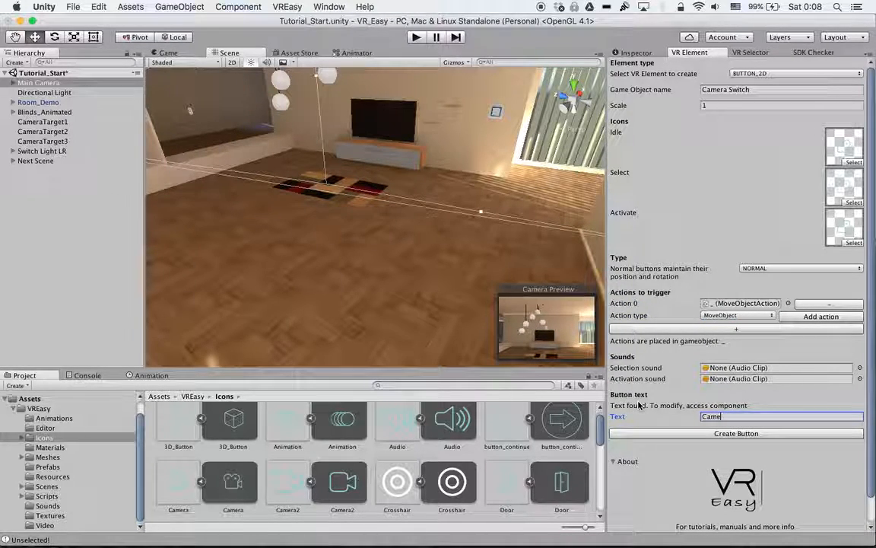
{"action": "type", "text": "Camera Switch"}
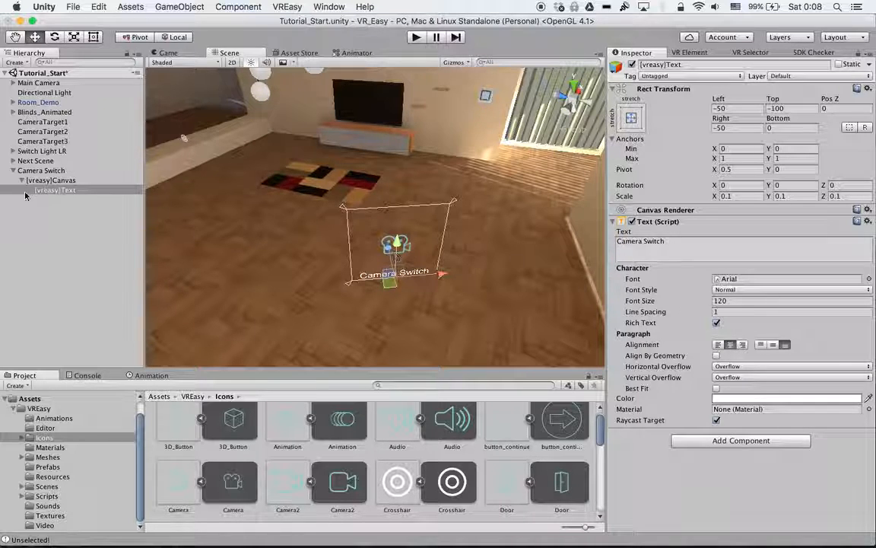
Set the Camera Switch button's VR2D Button type to Billboard.
{"action": "left_click", "coordinate": [41, 171]}
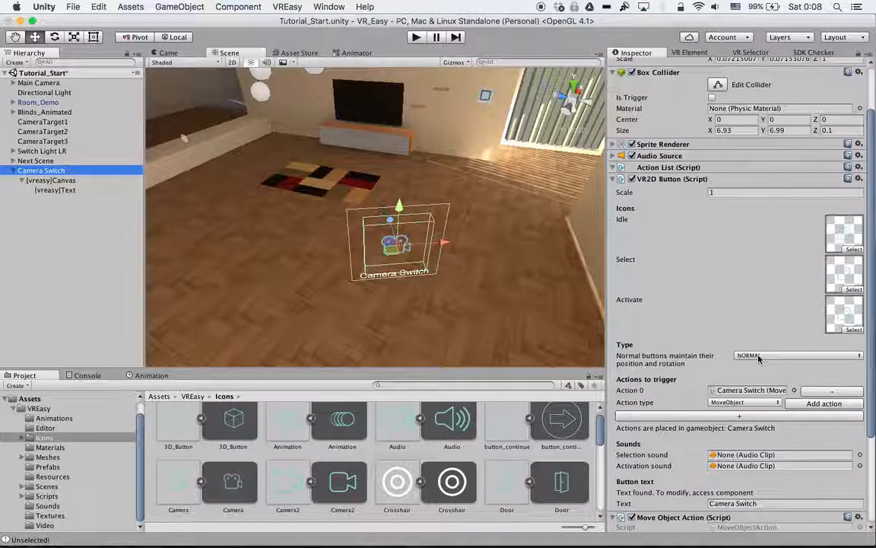
{"action": "left_click", "coordinate": [796, 355]}
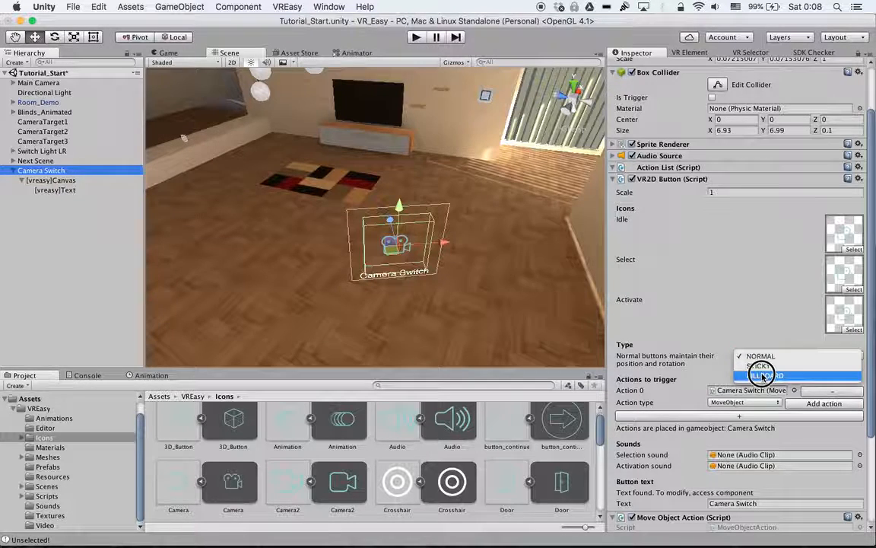
{"action": "left_click", "coordinate": [760, 374]}
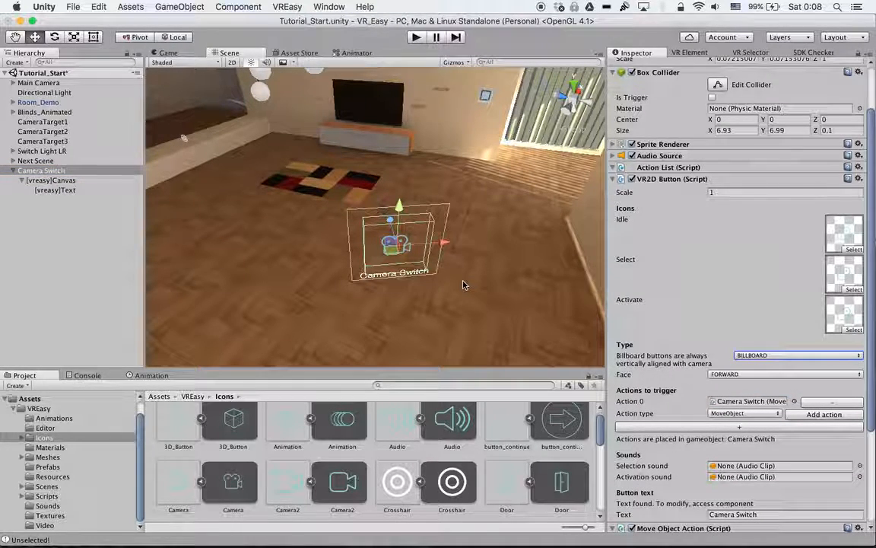
{"action": "mouse_move", "coordinate": [389, 289]}
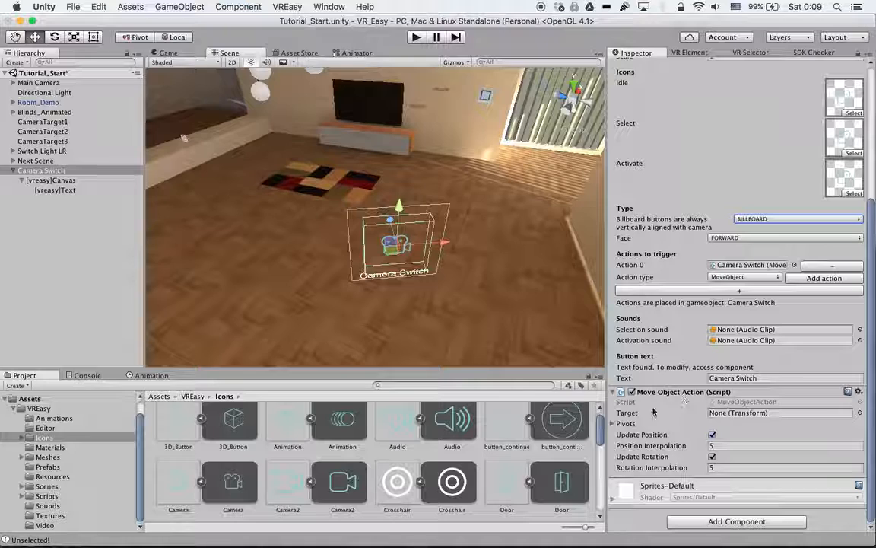
Target the Main Camera in the move action, then inspect CameraTarget1, CameraTarget2 and CameraTarget3 positions.
{"action": "left_click", "coordinate": [613, 423]}
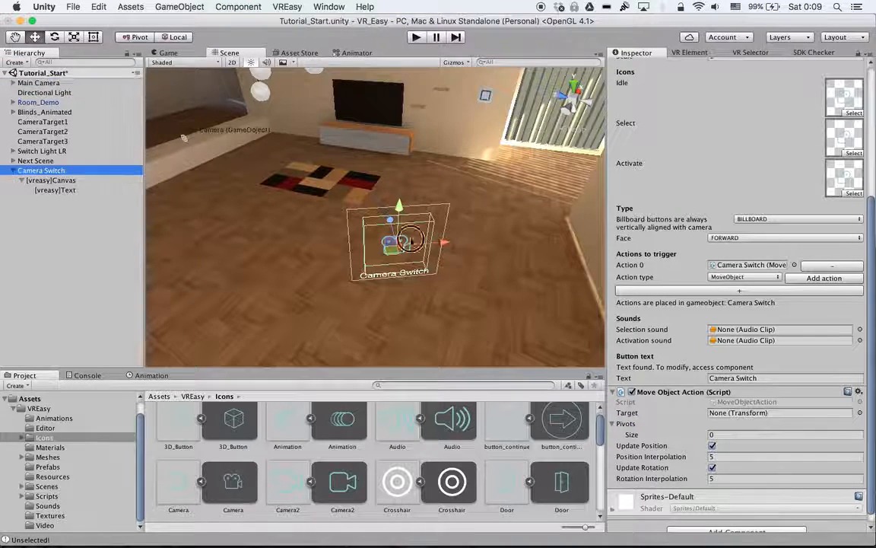
{"action": "left_click", "coordinate": [761, 412]}
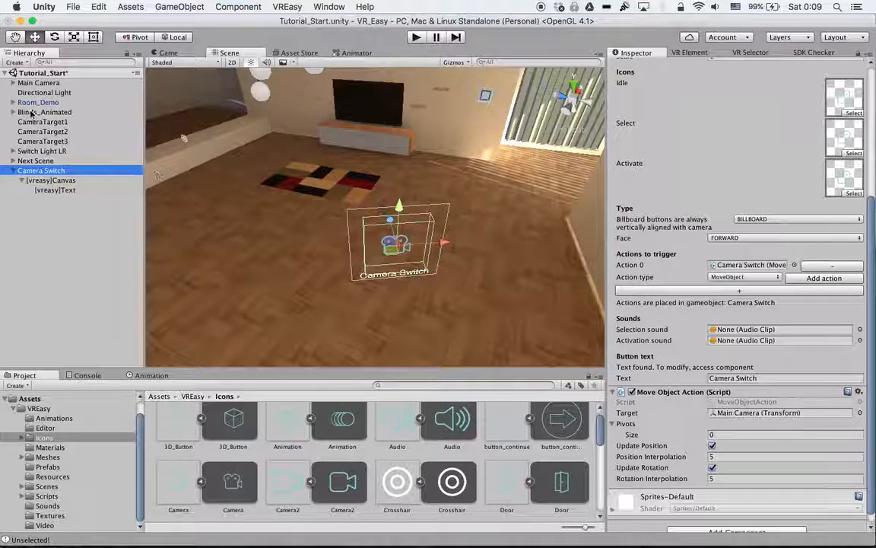
{"action": "left_click", "coordinate": [42, 122]}
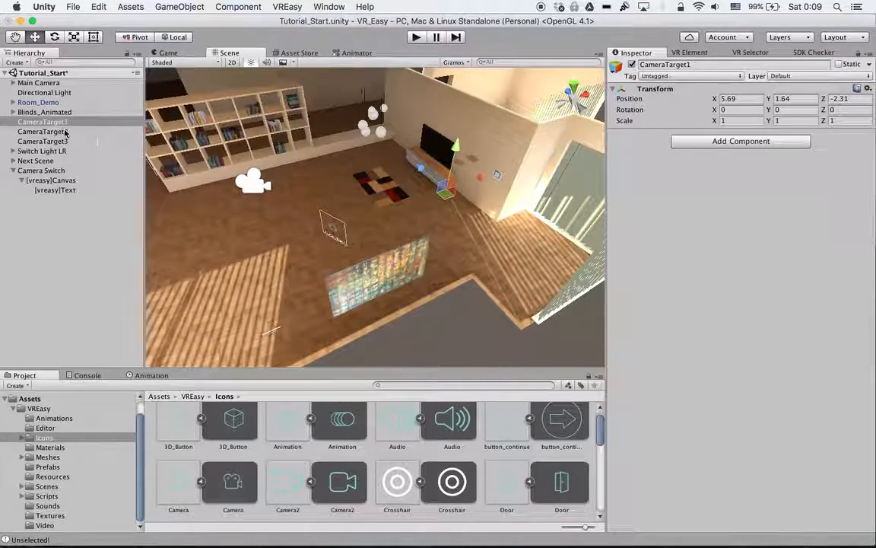
{"action": "left_click", "coordinate": [42, 141]}
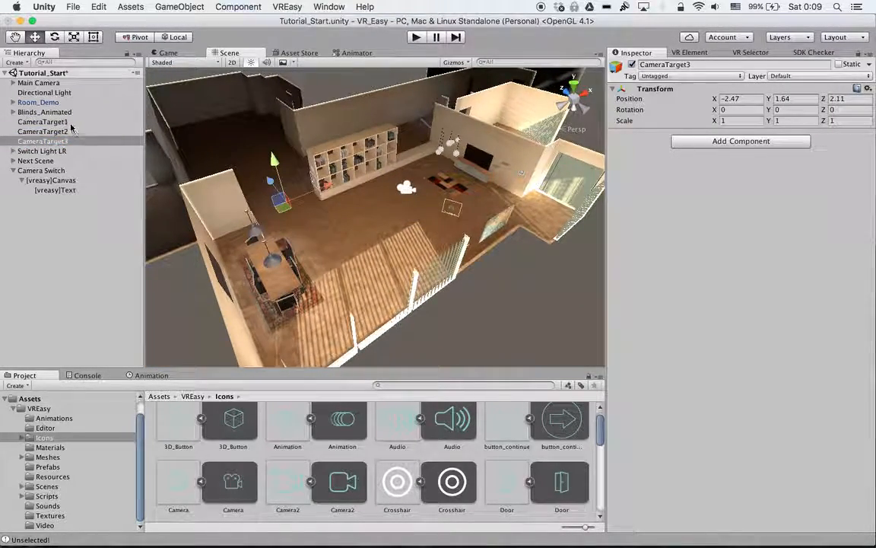
{"action": "left_click", "coordinate": [42, 130]}
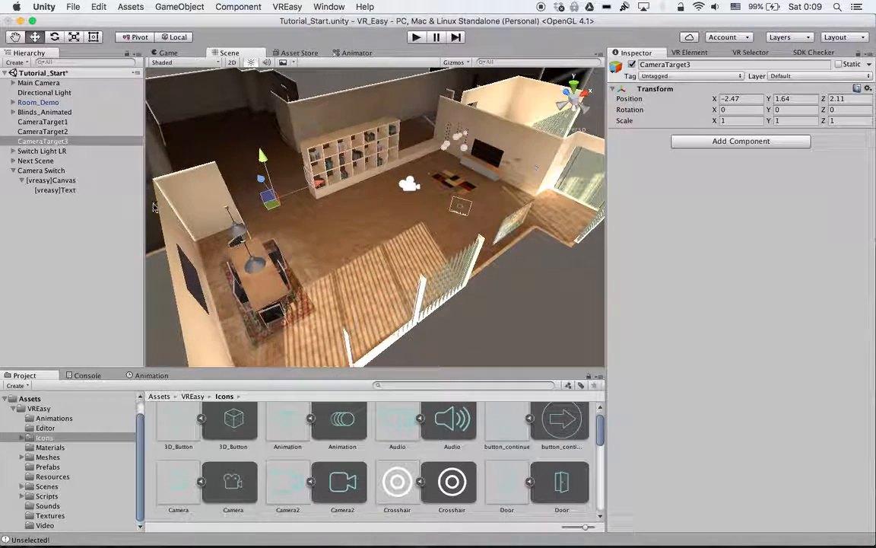
Select Camera Switch and set its Move Object Action Pivots size to 3.
{"action": "left_click", "coordinate": [42, 170]}
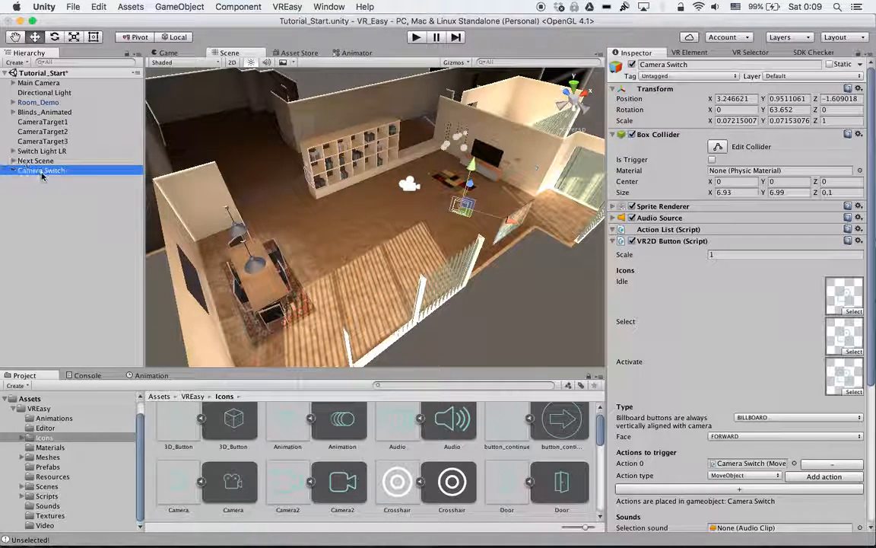
{"action": "scroll", "scroll_direction": "down", "scroll_amount": 3}
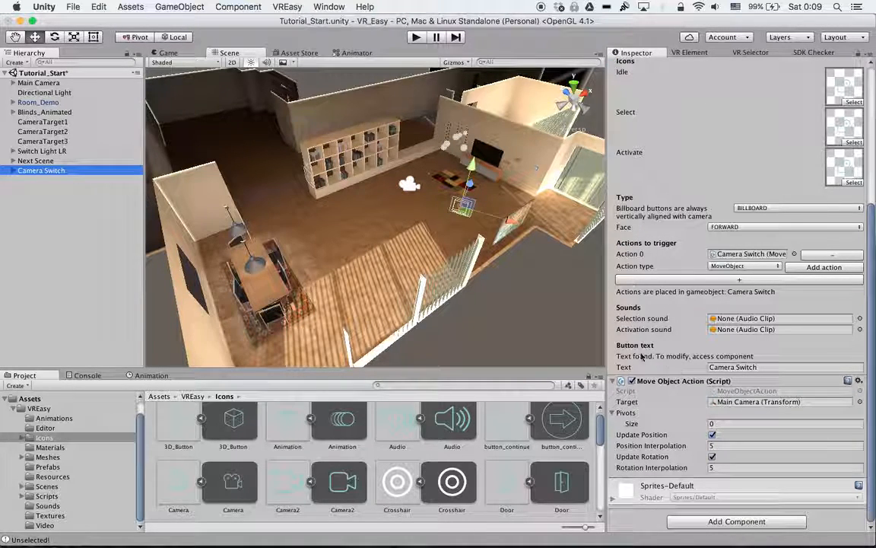
{"action": "mouse_move", "coordinate": [685, 421]}
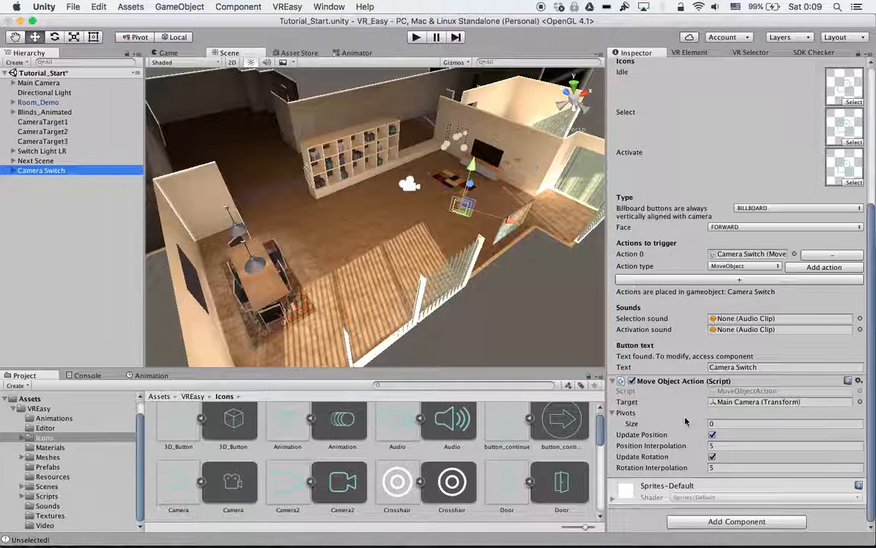
{"action": "left_click", "coordinate": [783, 423]}
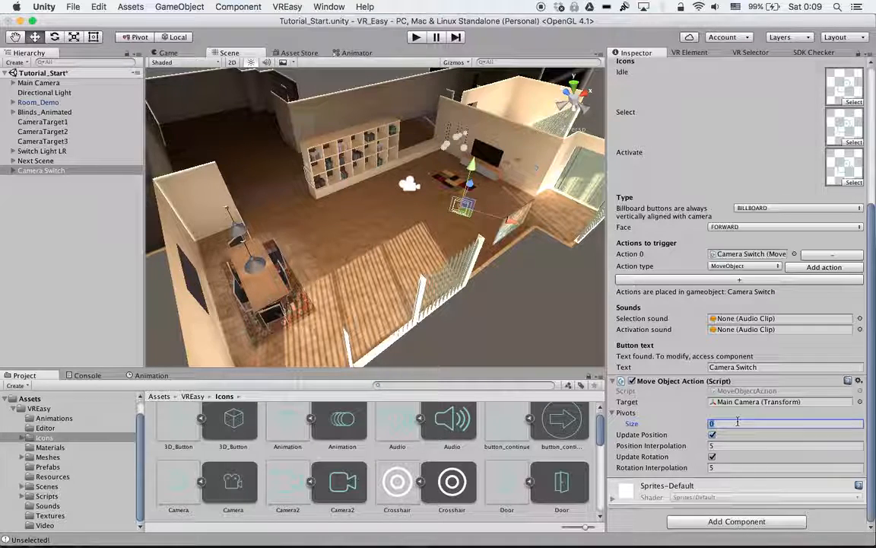
{"action": "type", "text": "3"}
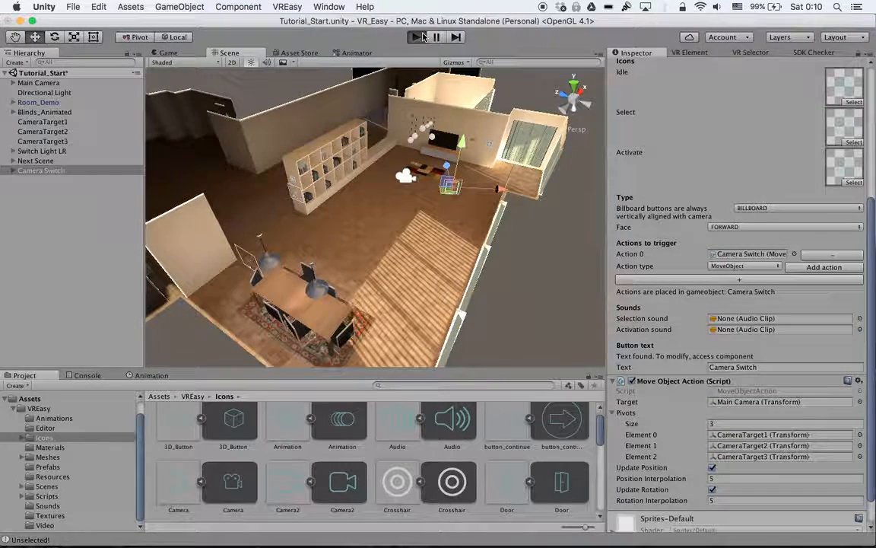
Run Play mode with Main Camera selected, face the Camera Switch button, and view the room overview.
{"action": "left_click", "coordinate": [416, 37]}
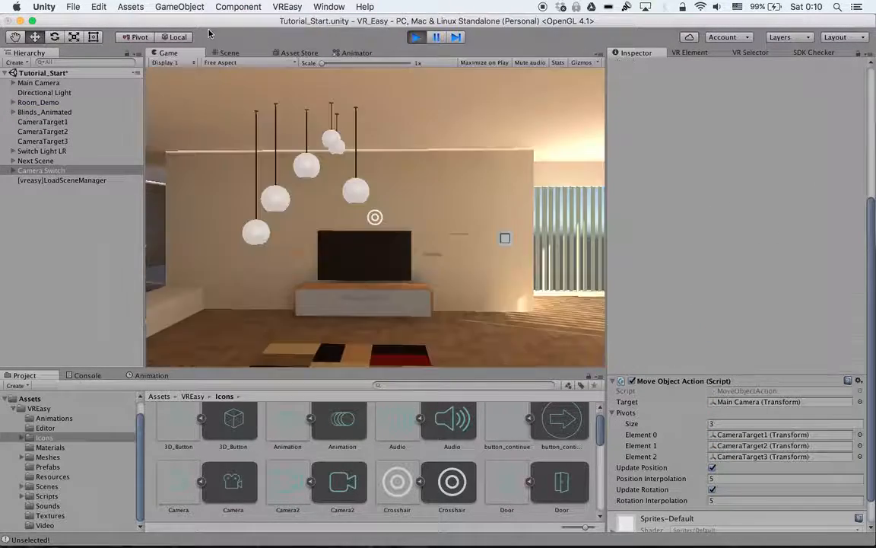
{"action": "left_click", "coordinate": [38, 82]}
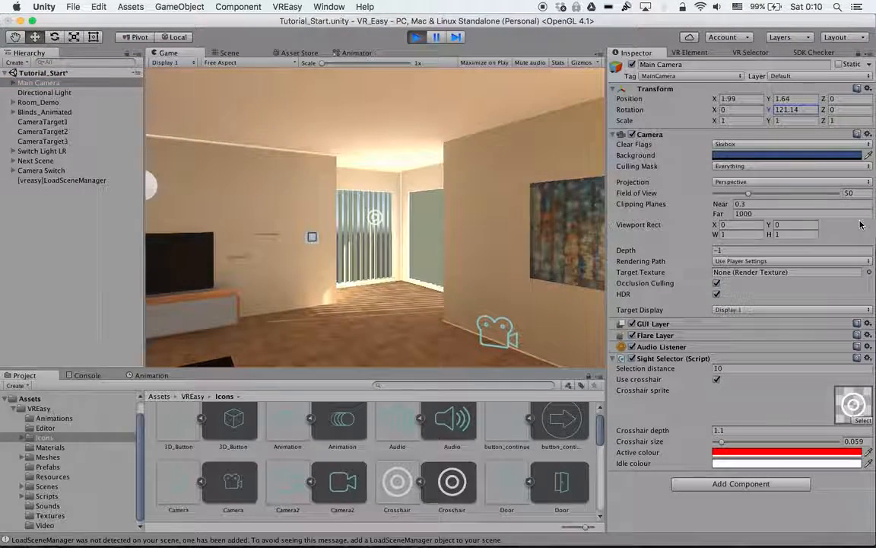
{"action": "left_click_drag", "start_coordinate": [783, 109], "coordinate": [783, 109]}
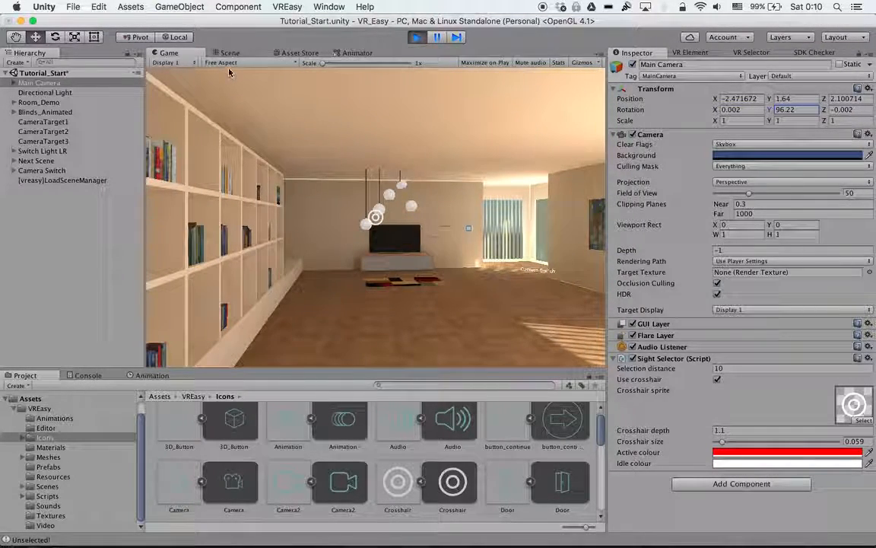
{"action": "left_click", "coordinate": [230, 52]}
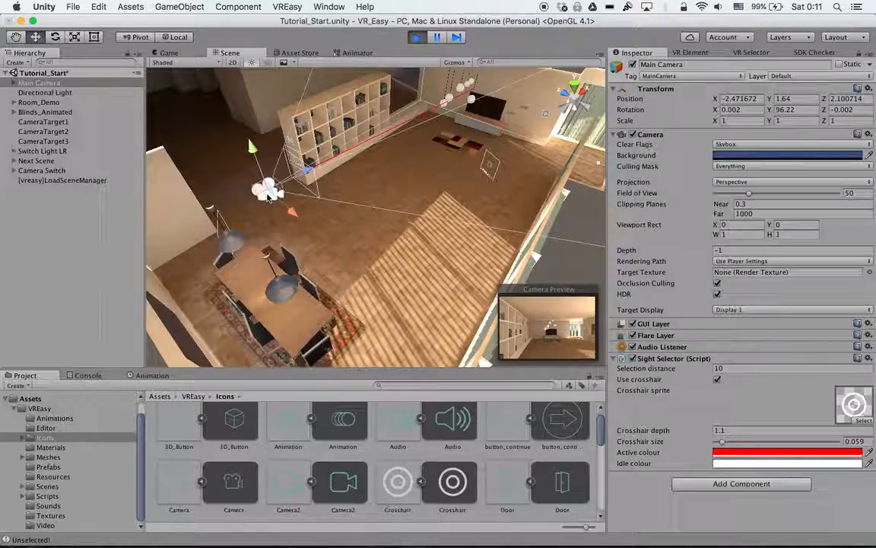
Drag the Main Camera across the living room, then stop Play mode.
{"action": "left_click_drag", "start_coordinate": [270, 188], "coordinate": [316, 179]}
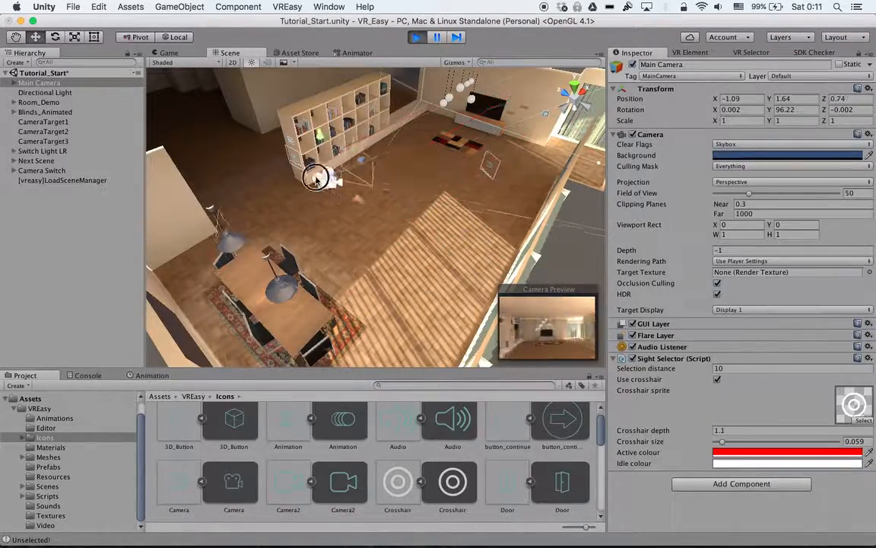
{"action": "left_click_drag", "start_coordinate": [315, 178], "coordinate": [471, 254]}
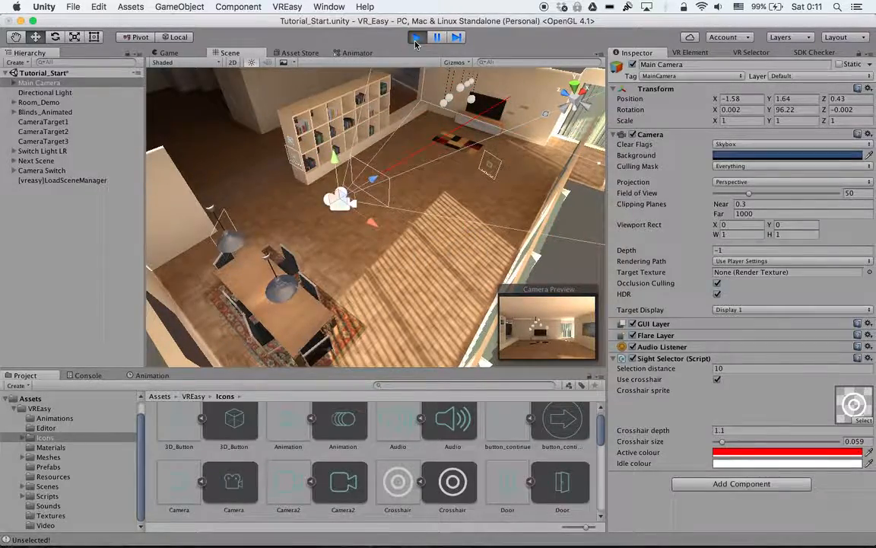
{"action": "left_click", "coordinate": [416, 37]}
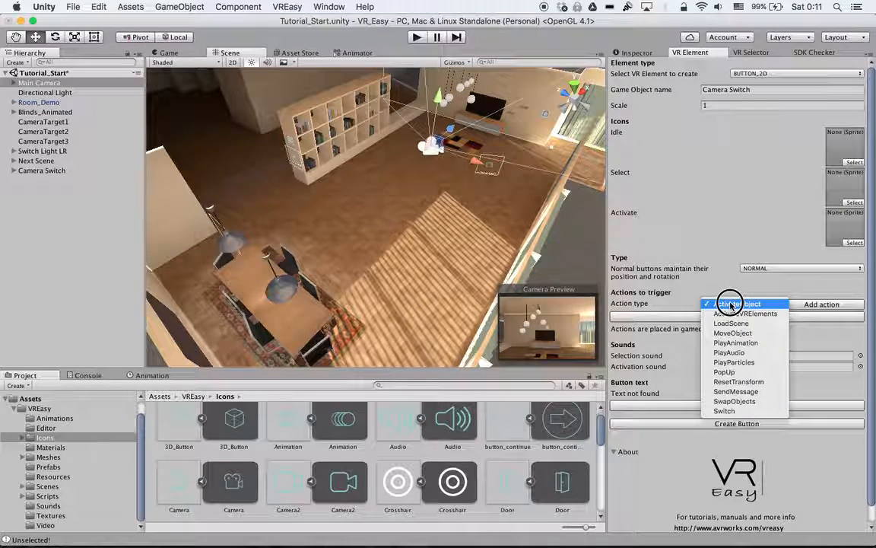
{"action": "mouse_move", "coordinate": [732, 333]}
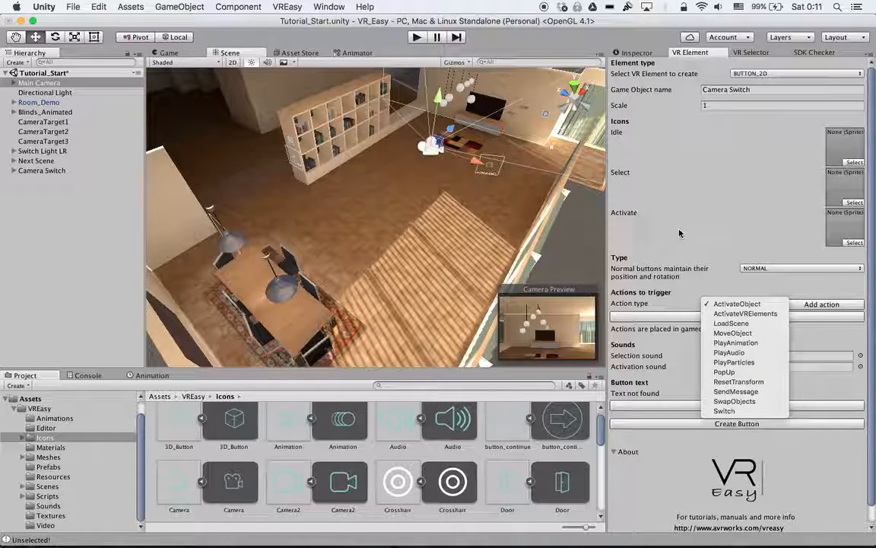
{"action": "left_click", "coordinate": [736, 303]}
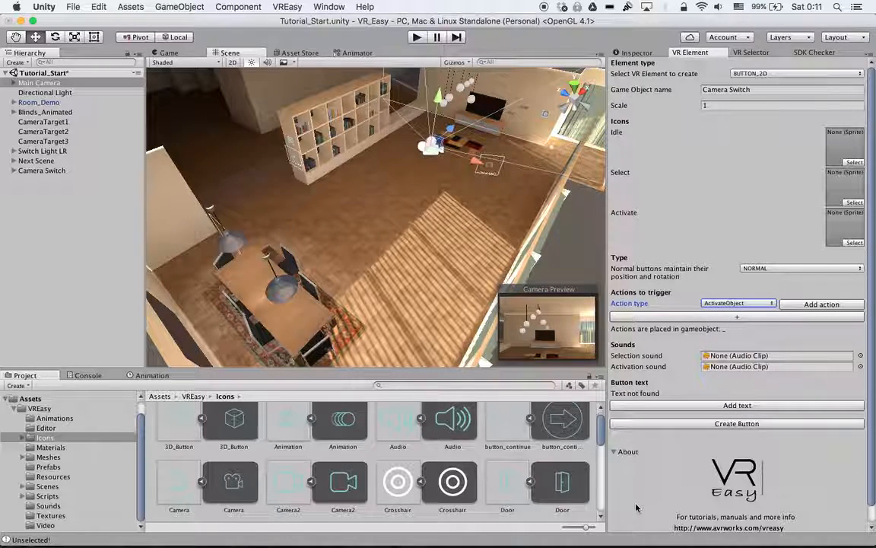